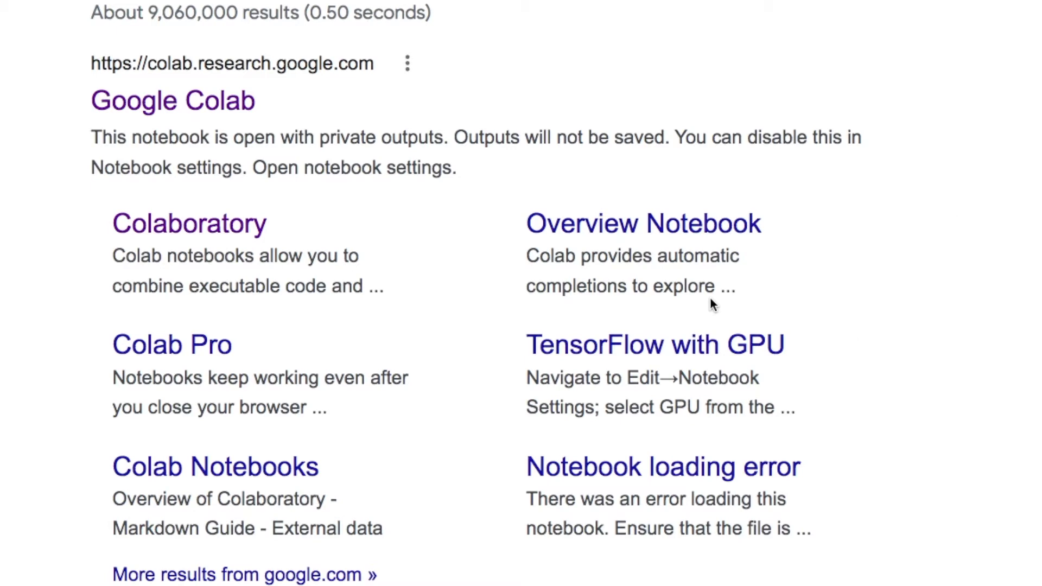
pyautogui.moveTo(225, 90)
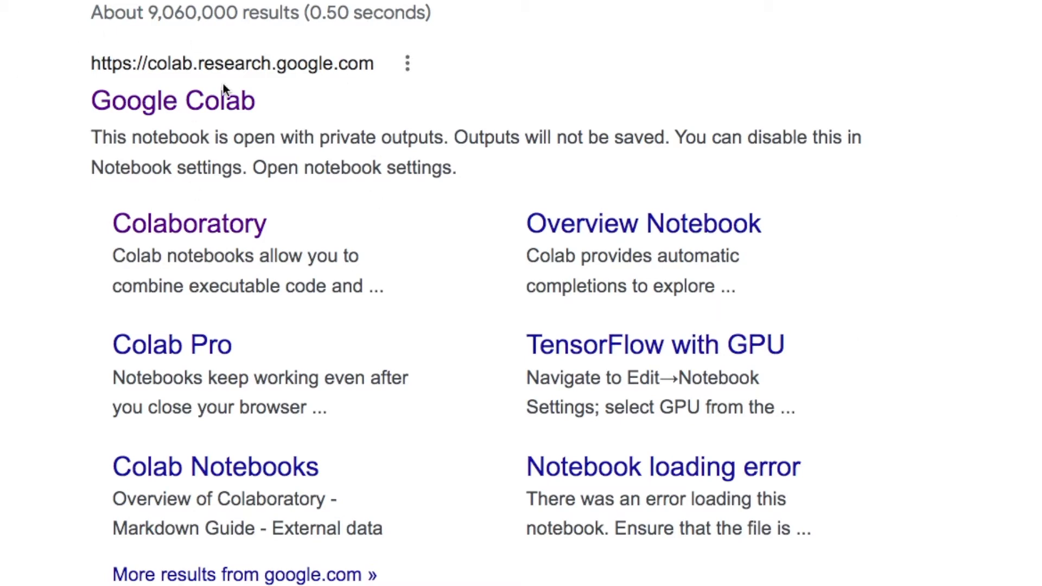
pyautogui.moveTo(207, 110)
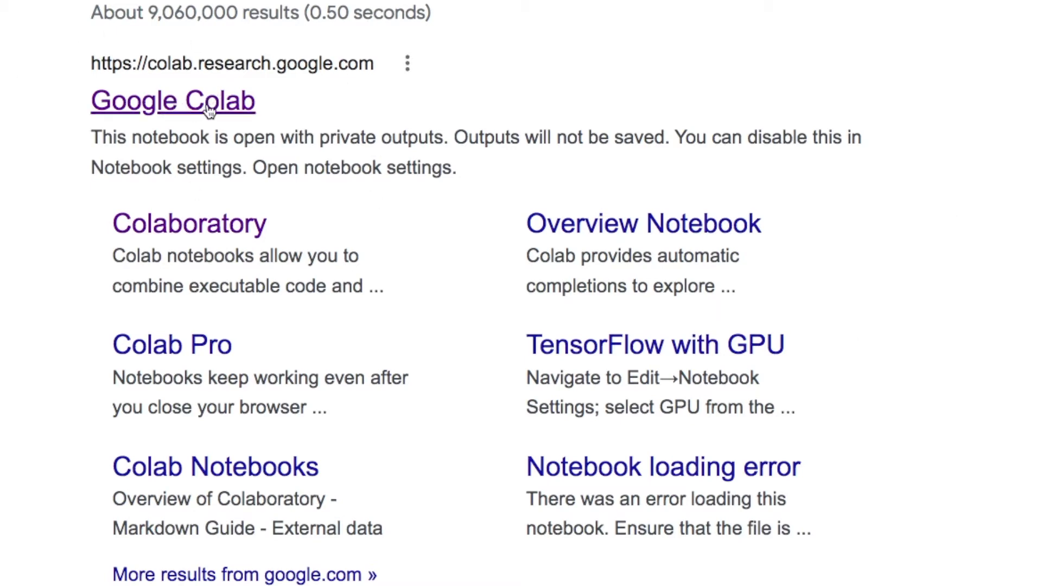
# - Open Google Colab from the search results, view the Upload tab, then cancel the picker
pyautogui.click(173, 101)
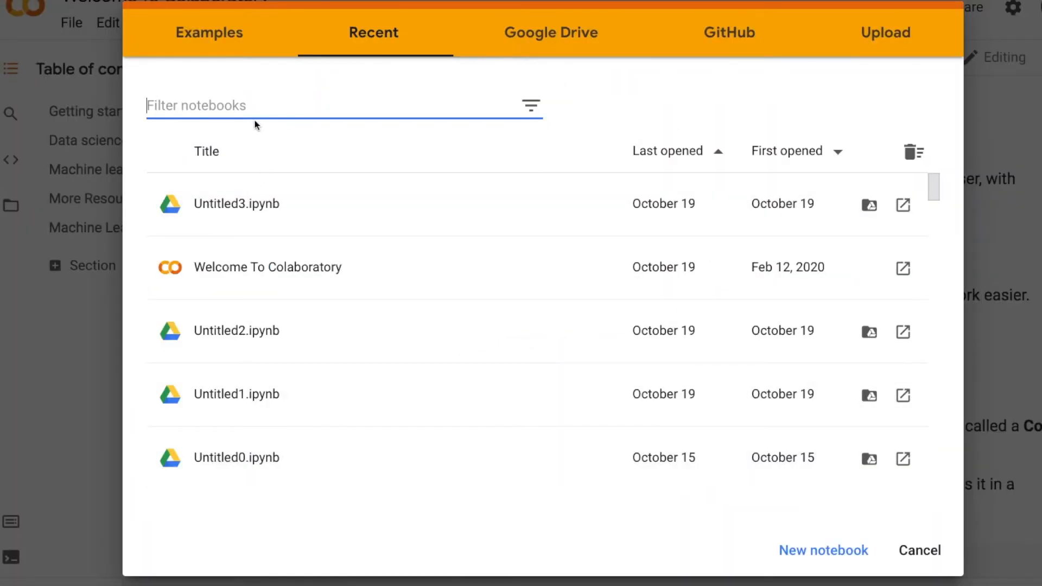
pyautogui.moveTo(530, 25)
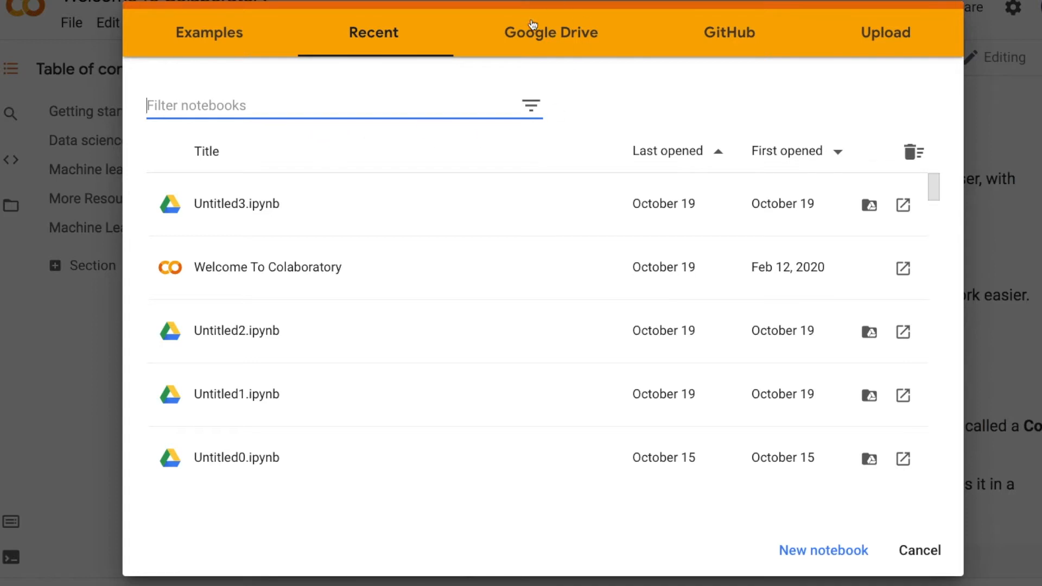
pyautogui.moveTo(870, 33)
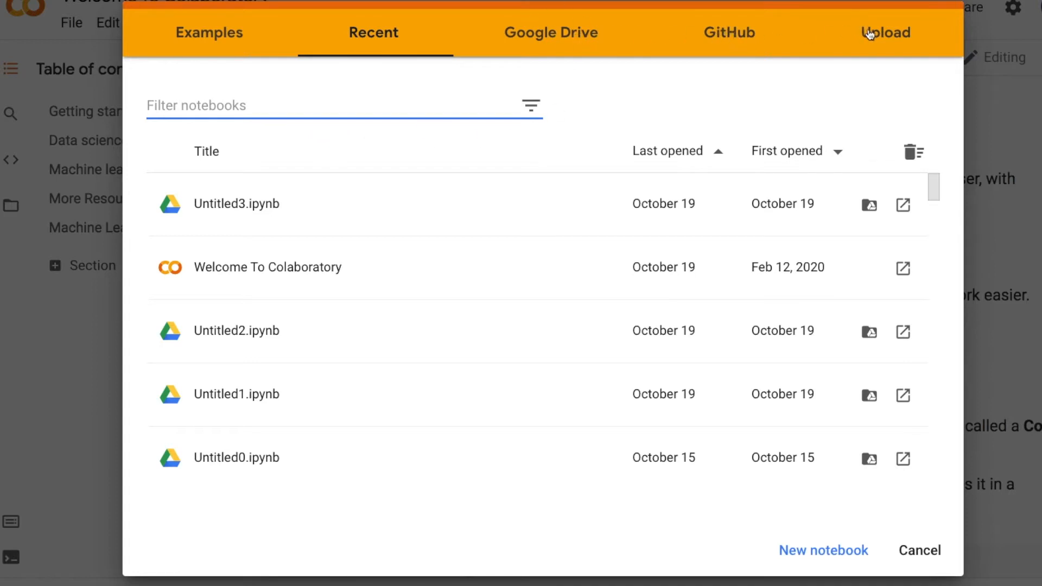
pyautogui.click(884, 32)
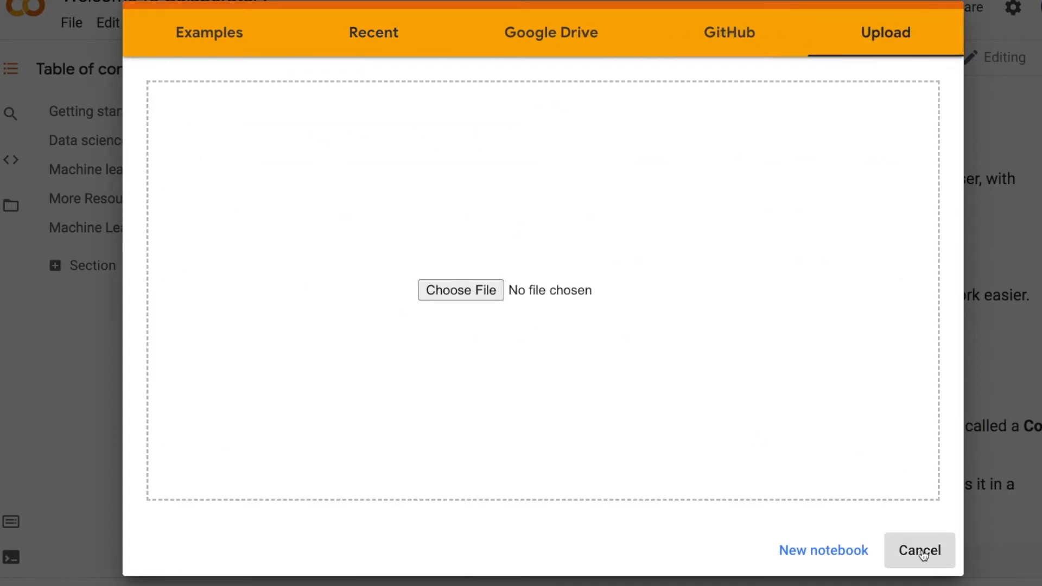
pyautogui.click(919, 550)
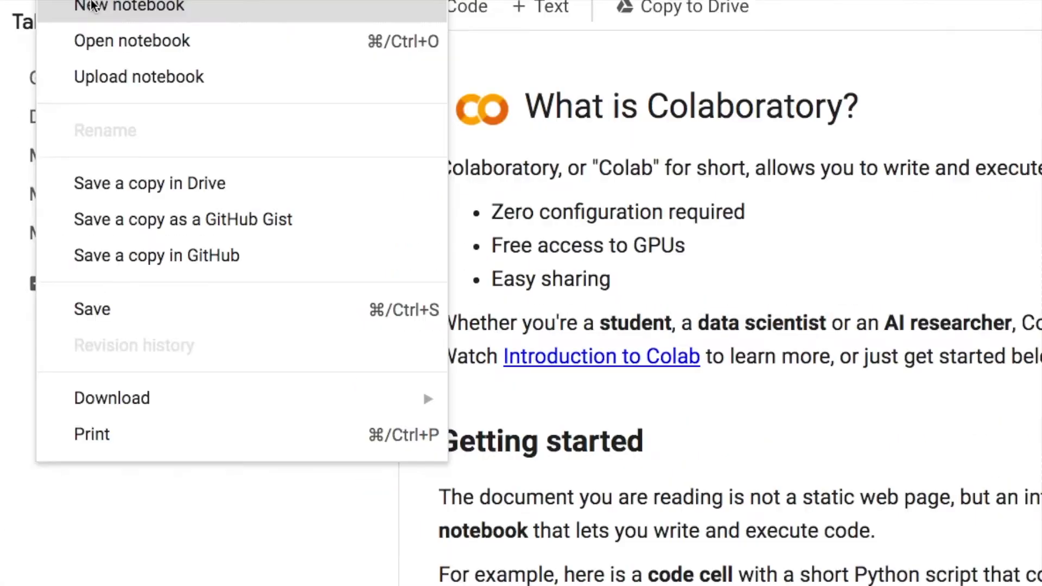
# - Create a new notebook, import pandas as pd, and try pd.read_csv('berkeley_business.csv')
pyautogui.click(129, 6)
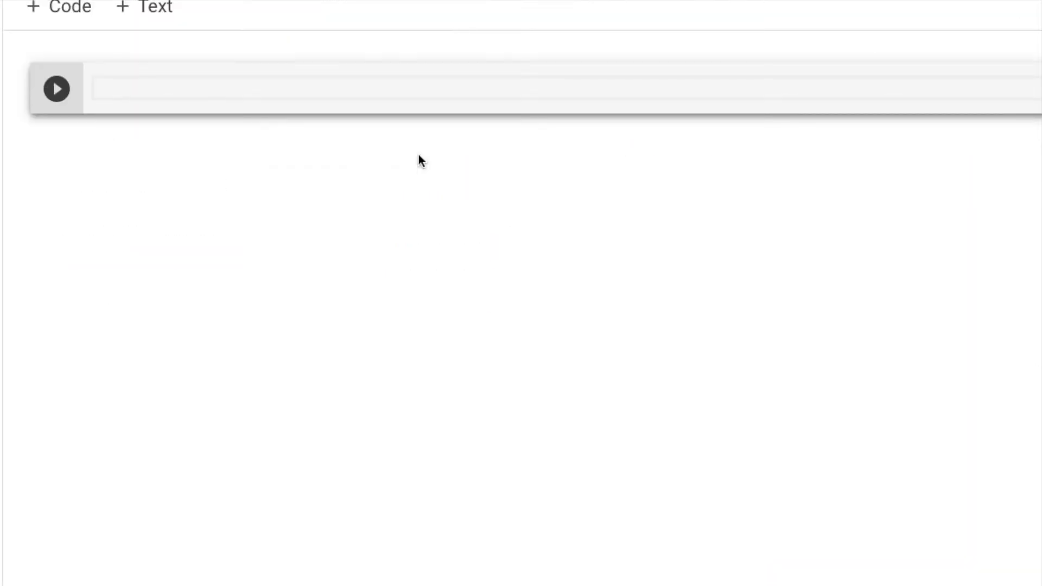
pyautogui.write('import pandas as pd')
pyautogui.write('pd.rea')
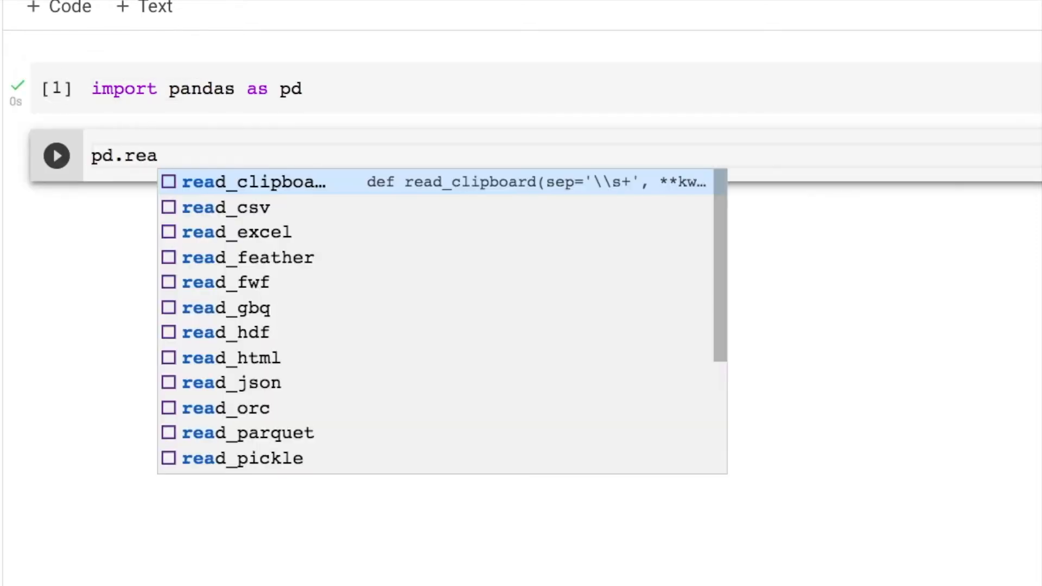
pyautogui.click(56, 154)
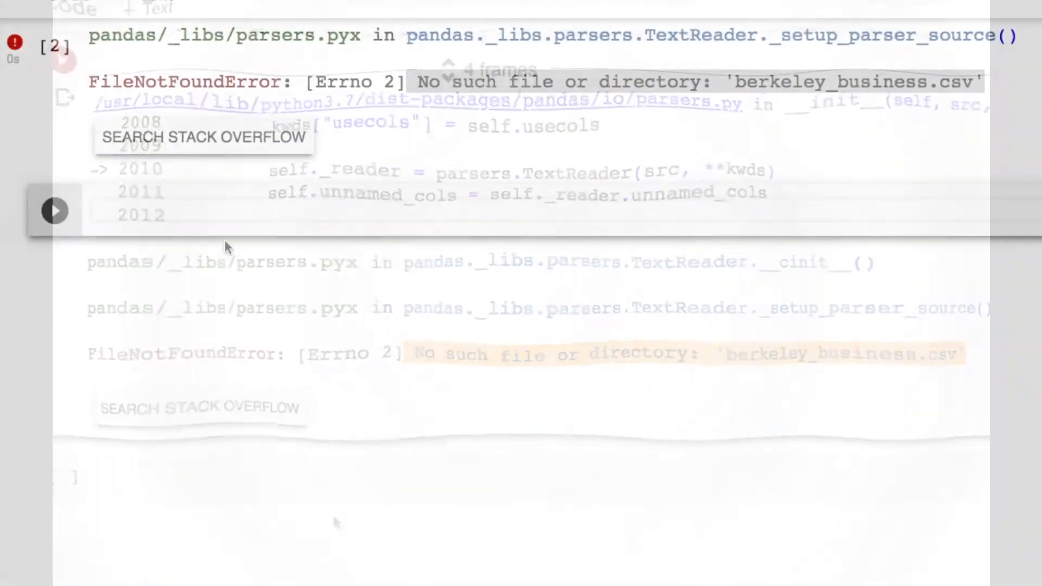
# - Run a cell with 'from google.colab import files' and 'upload_file = files.upload()'
pyautogui.write('from g')
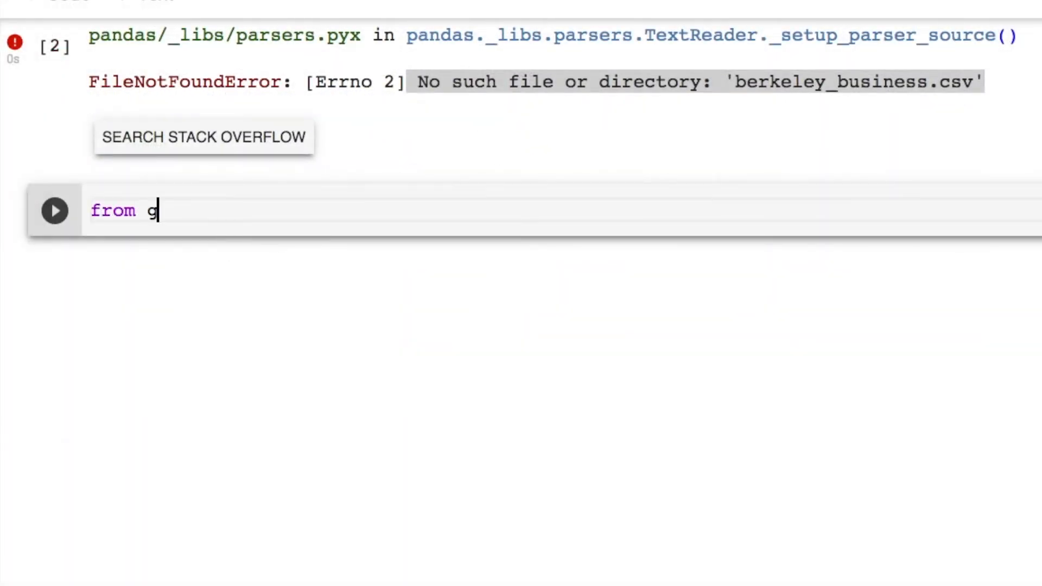
pyautogui.write('oogle.colab i')
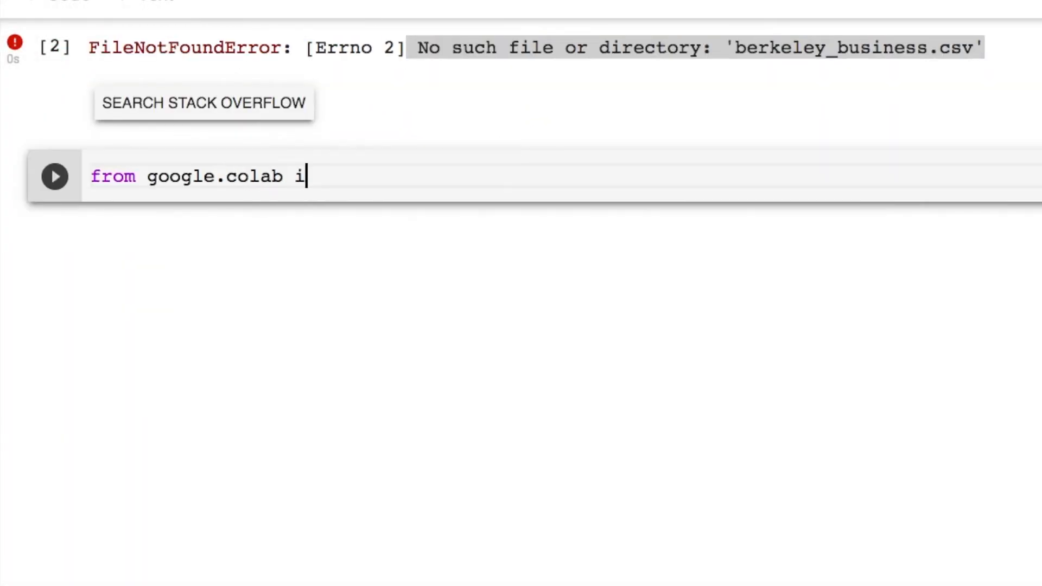
pyautogui.write('mport files')
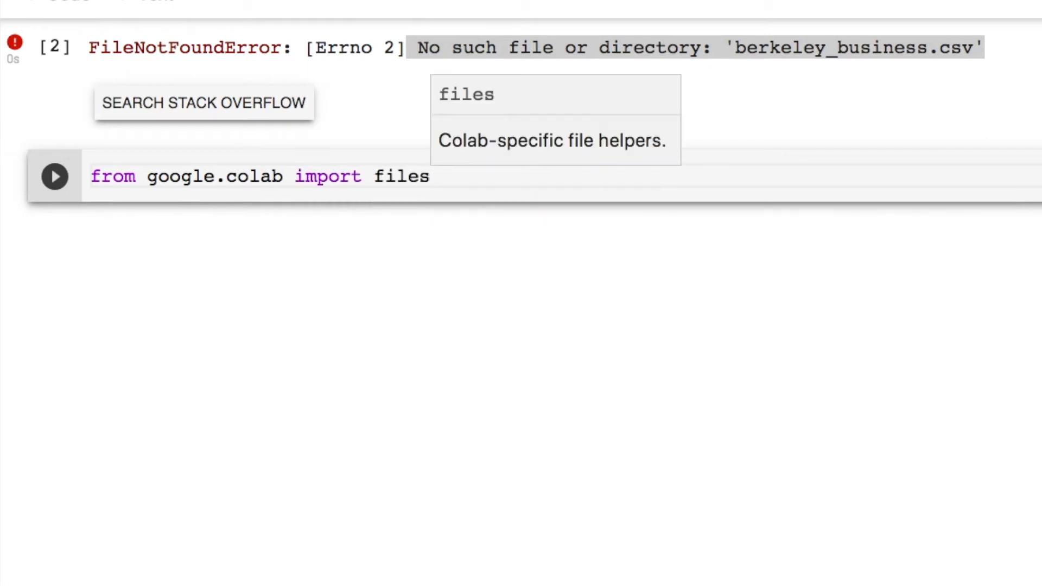
pyautogui.write('upload_file =')
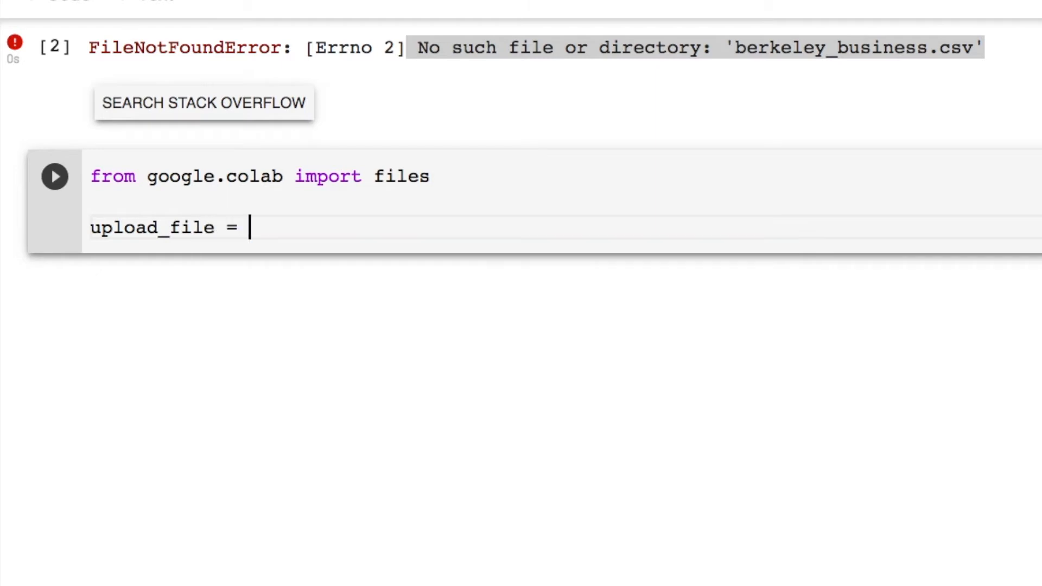
pyautogui.write('files')
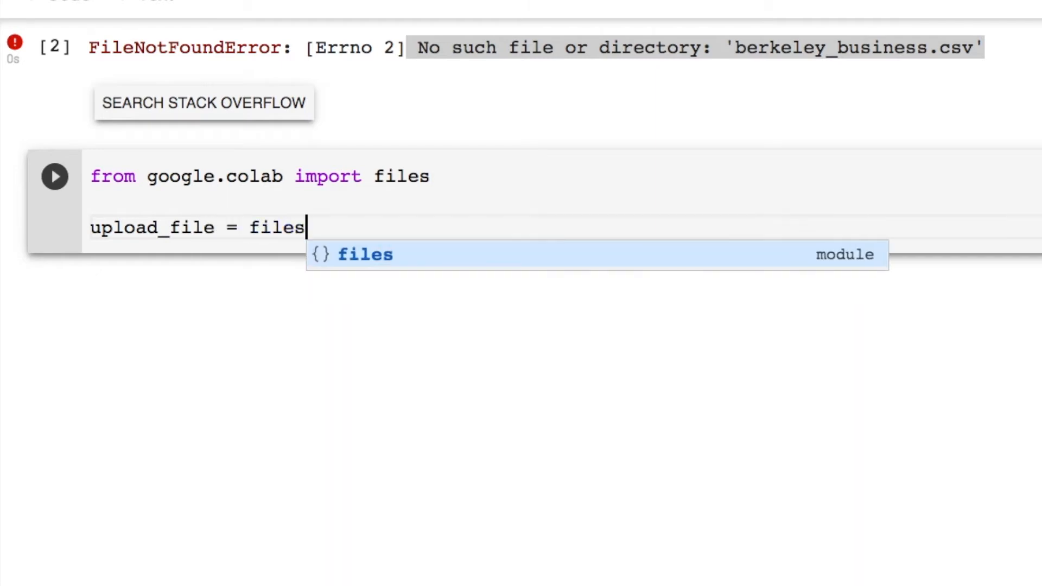
pyautogui.write('.upload()')
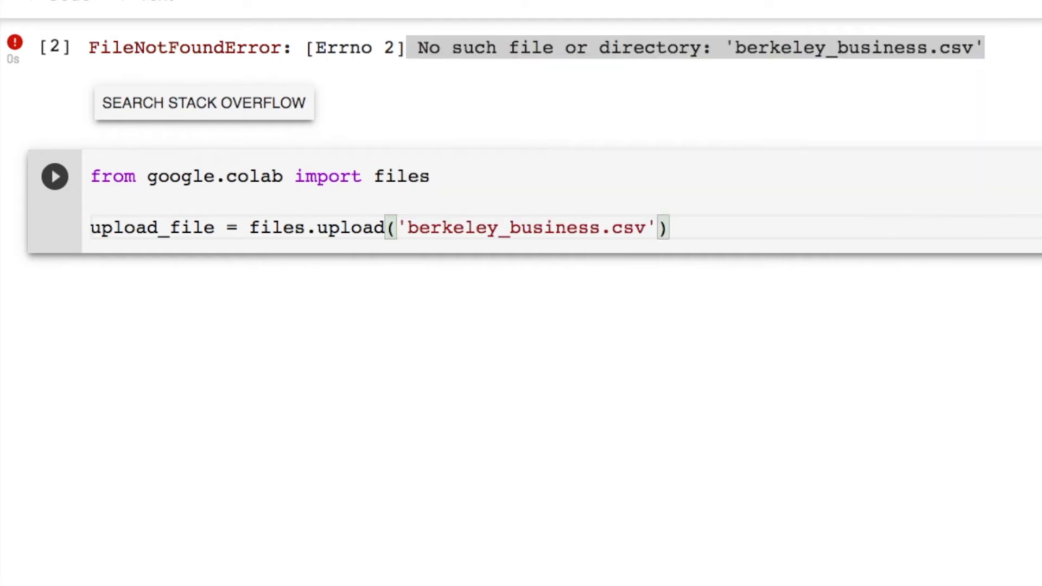
pyautogui.click(55, 175)
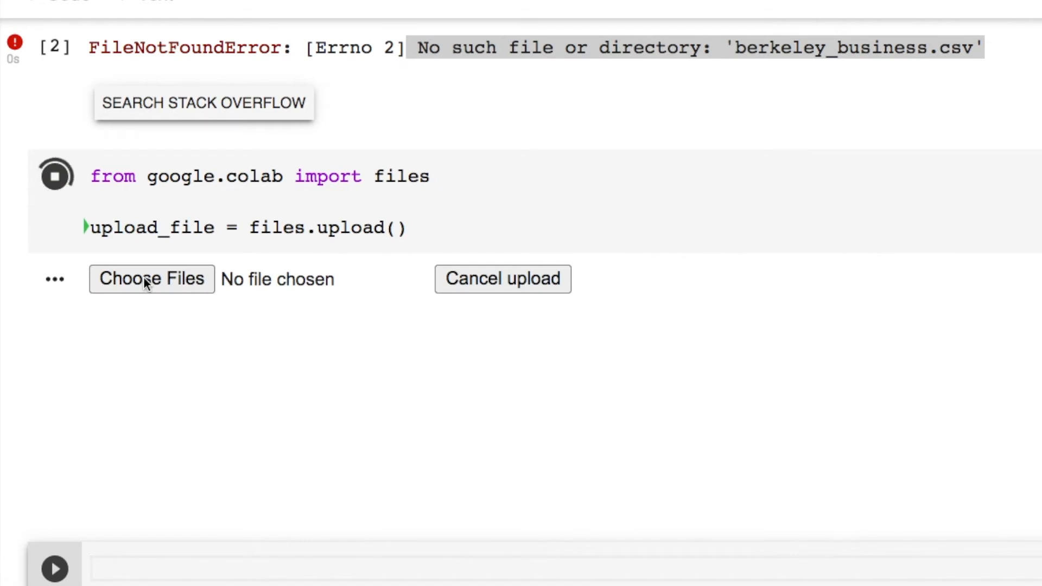
# - Choose berkeley_business.csv from the computer and upload it
pyautogui.click(151, 278)
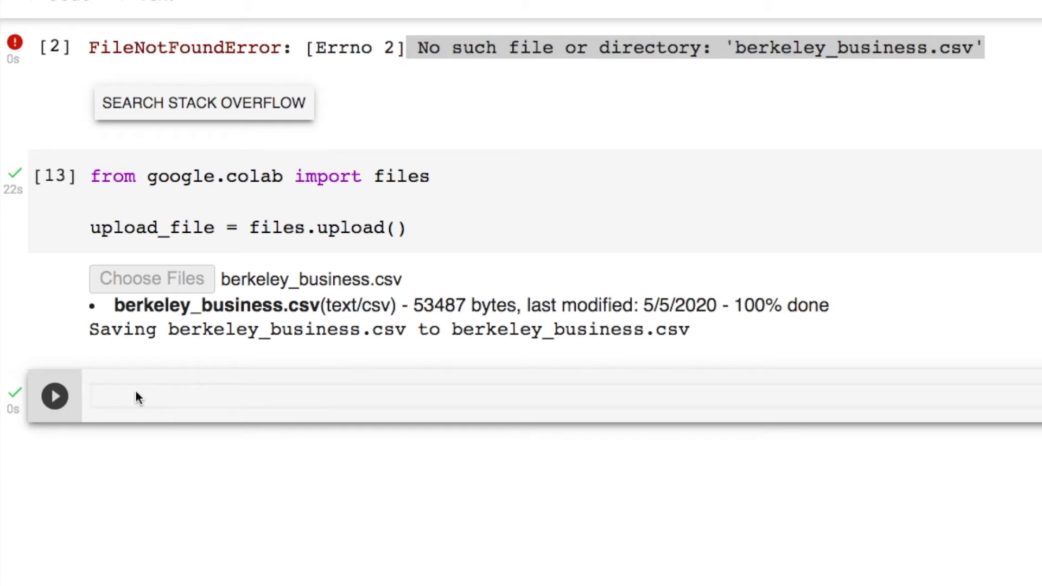
# - Run df = pd.read_csv('berkeley_business.csv') with df.head() and scroll to the five-row table
pyautogui.write('import io')
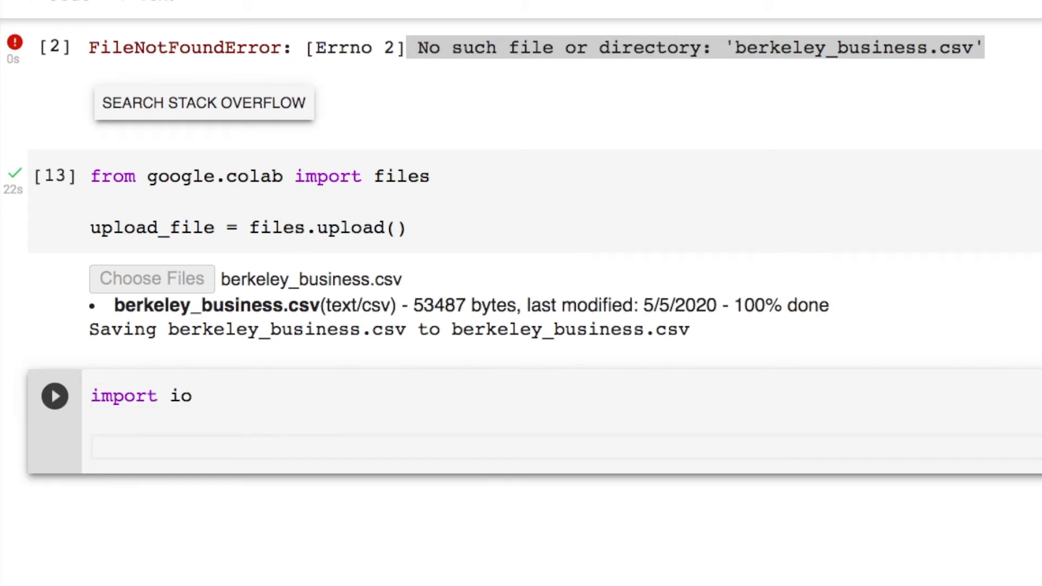
pyautogui.write('df =')
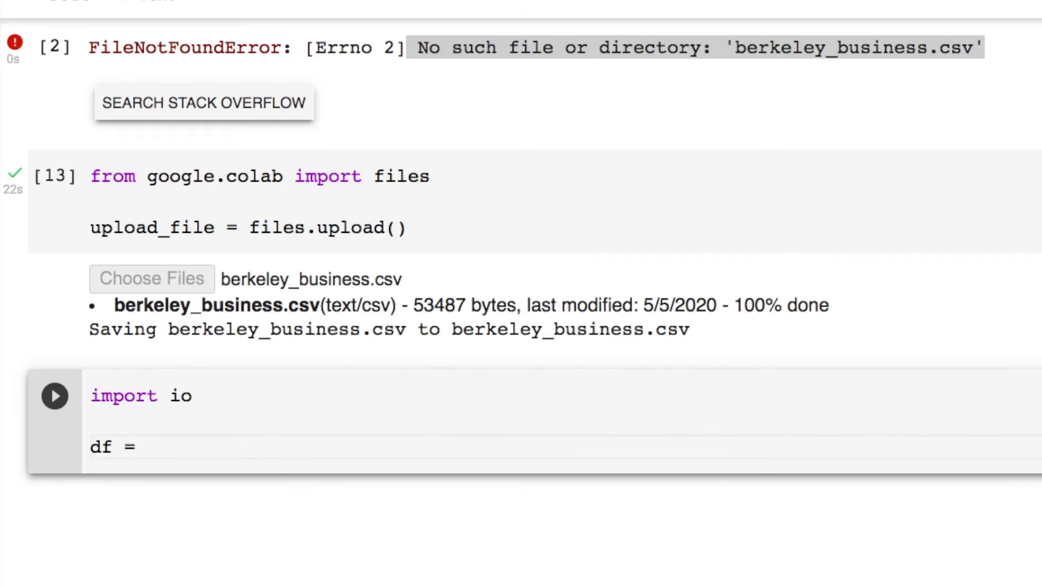
pyautogui.write('pd')
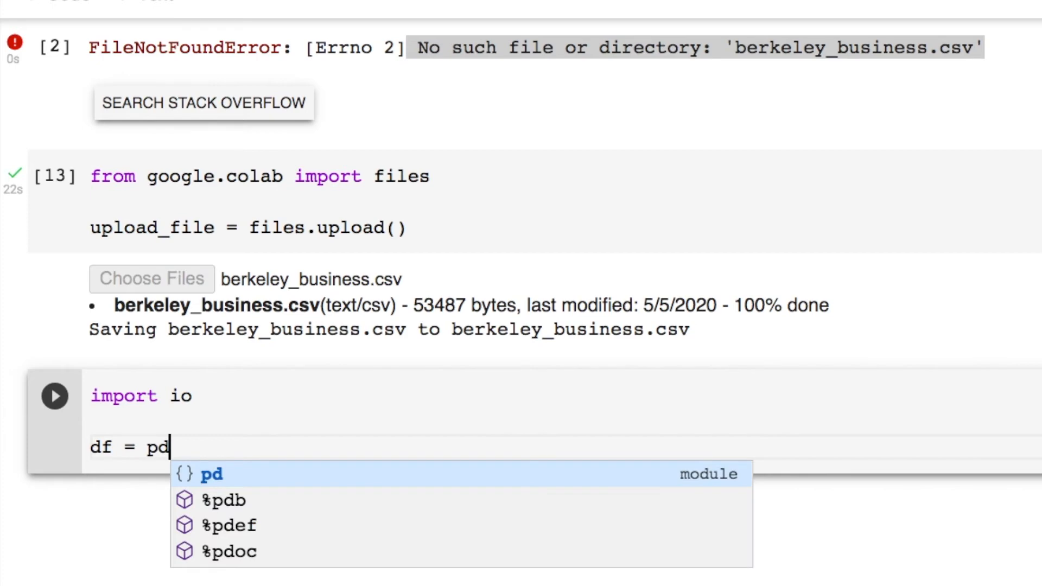
pyautogui.write('.')
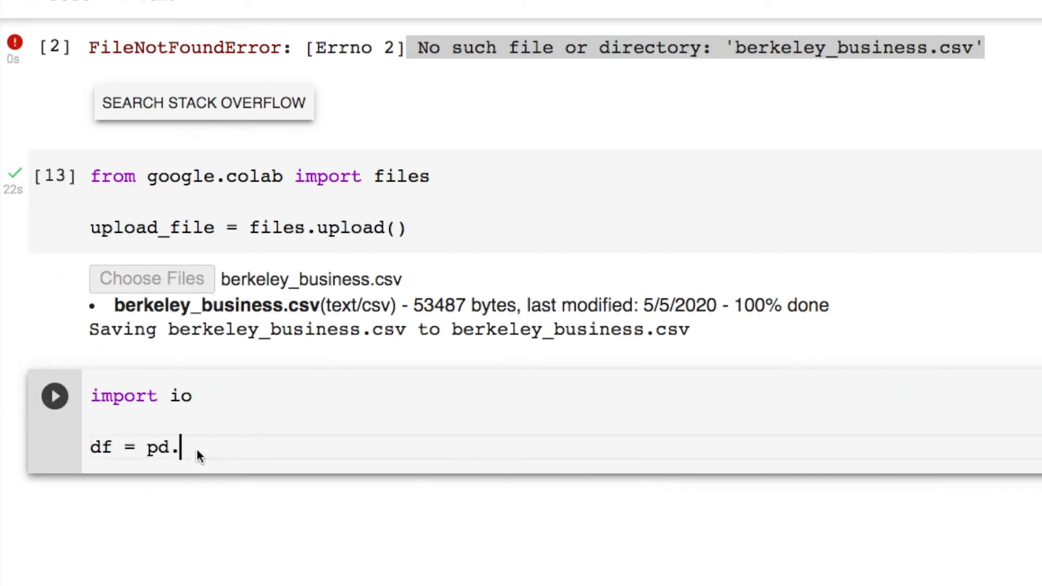
pyautogui.write("read_csv('')")
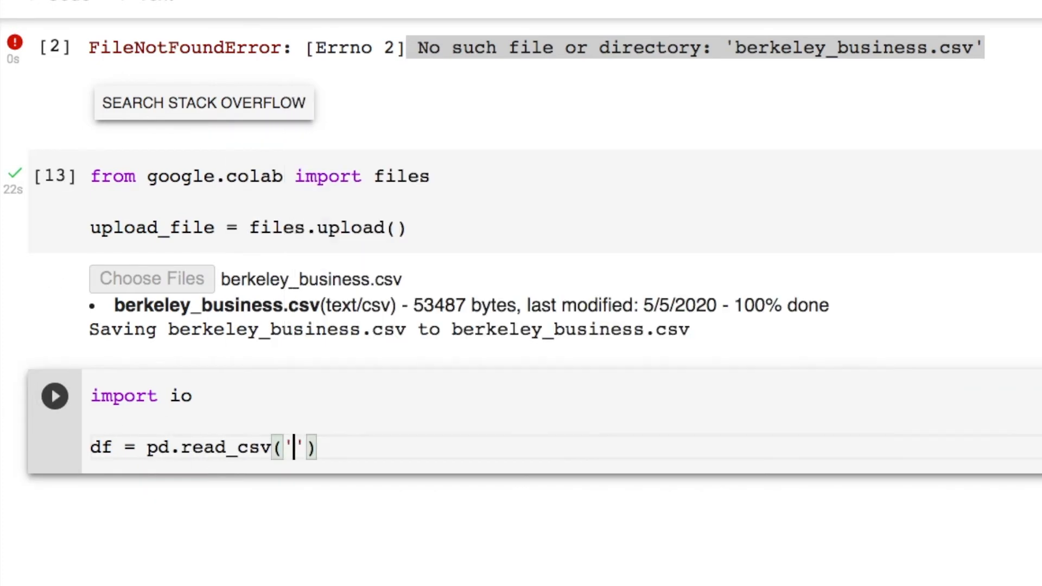
pyautogui.write("berkeley_business.csv'))")
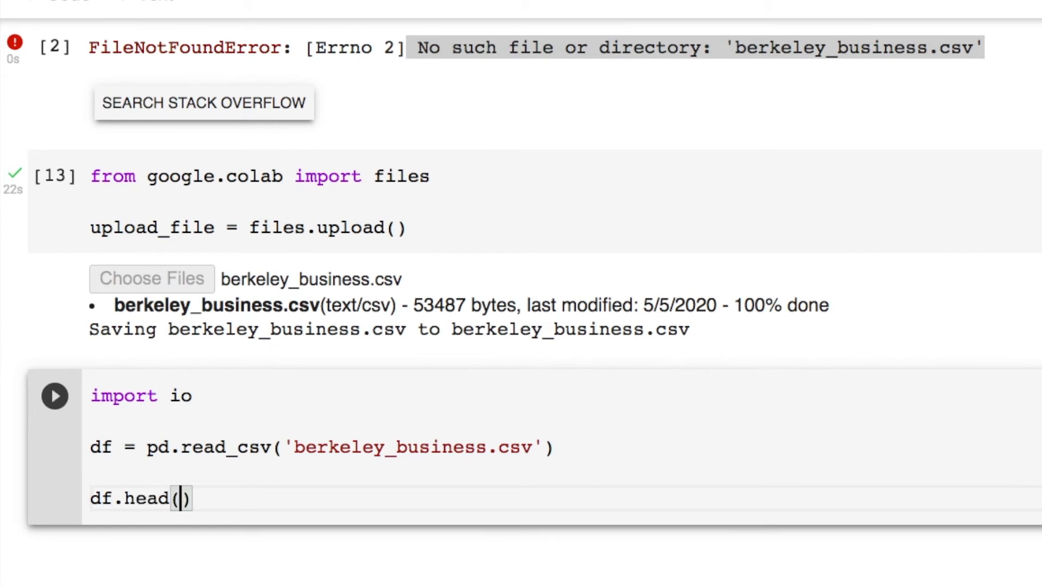
pyautogui.click(55, 395)
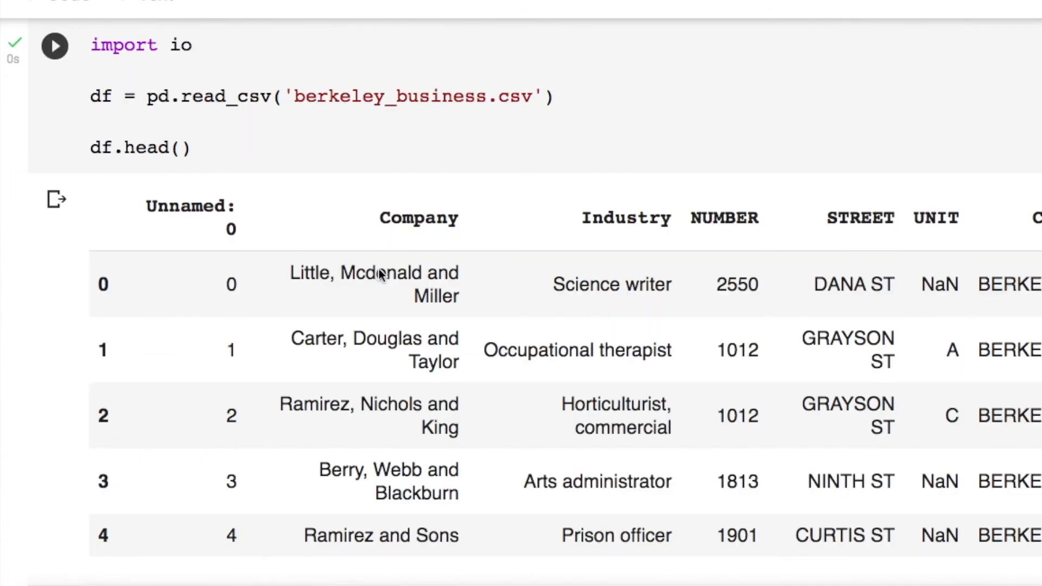
pyautogui.scroll(-3)
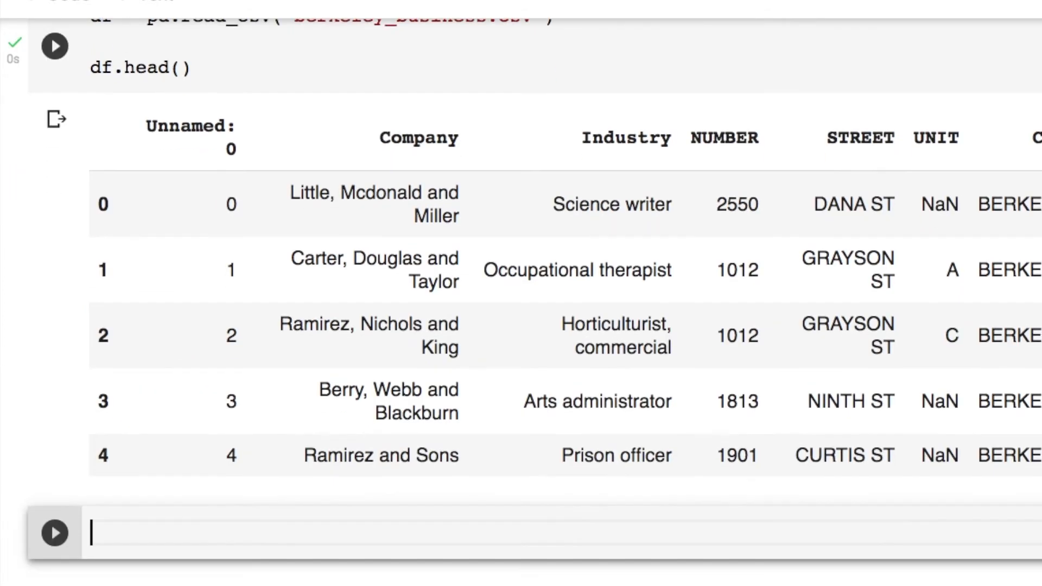
# - Begin a new cell with import io and df_2 = pd.read_csv
pyautogui.write('import io')
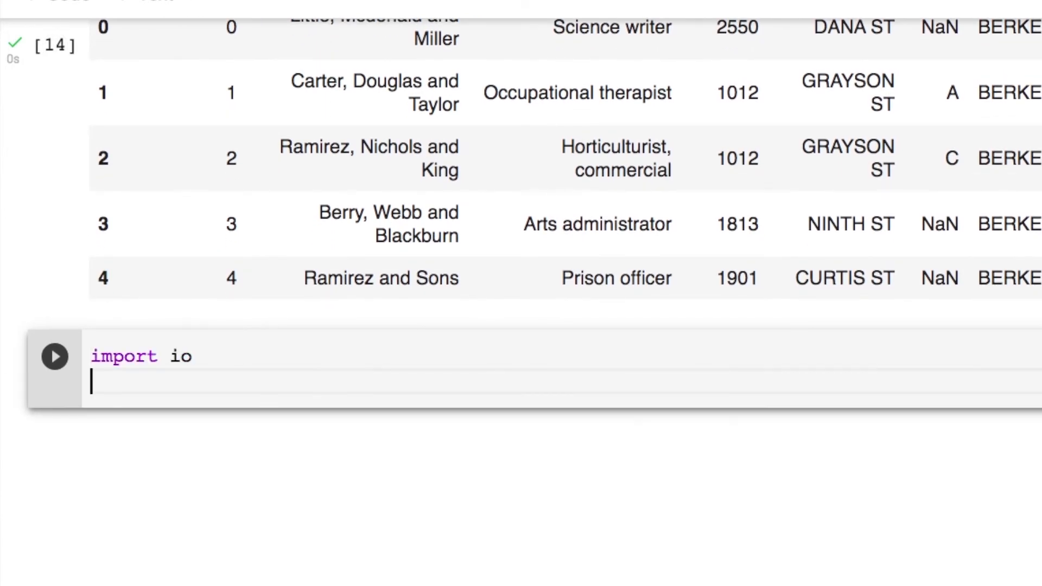
pyautogui.write('df_2 =')
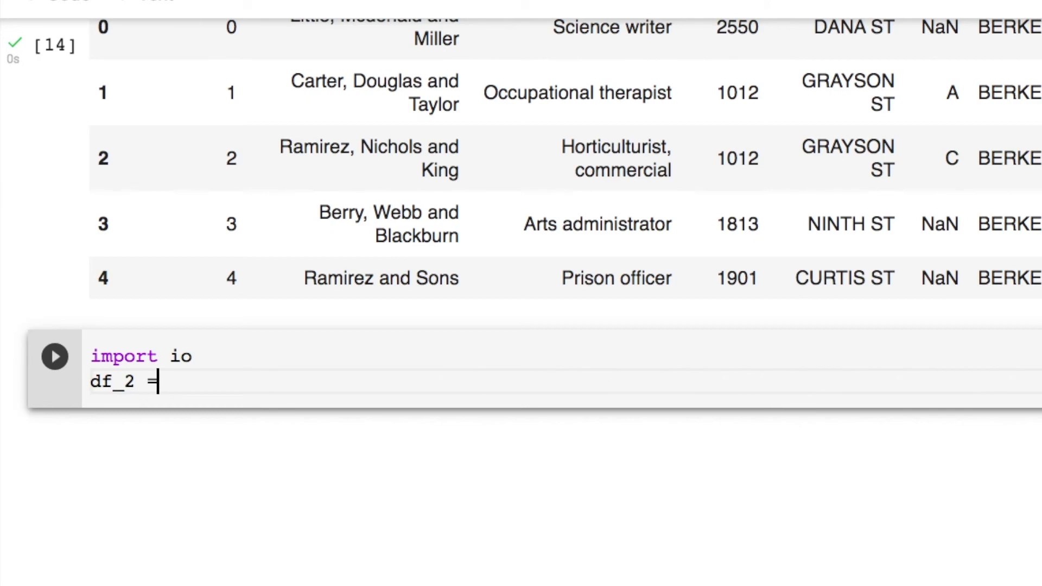
pyautogui.write('pd.')
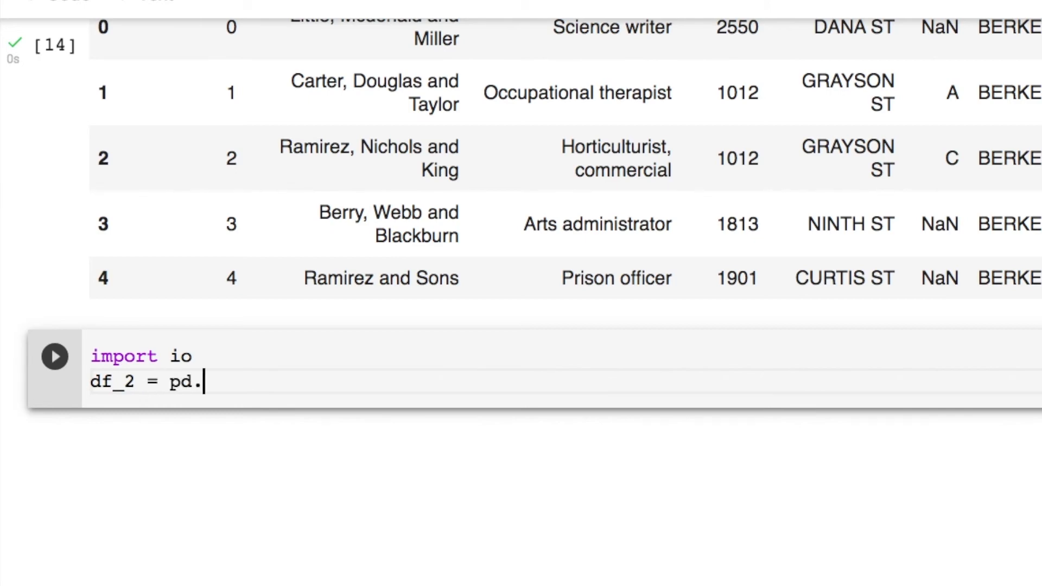
pyautogui.write('read')
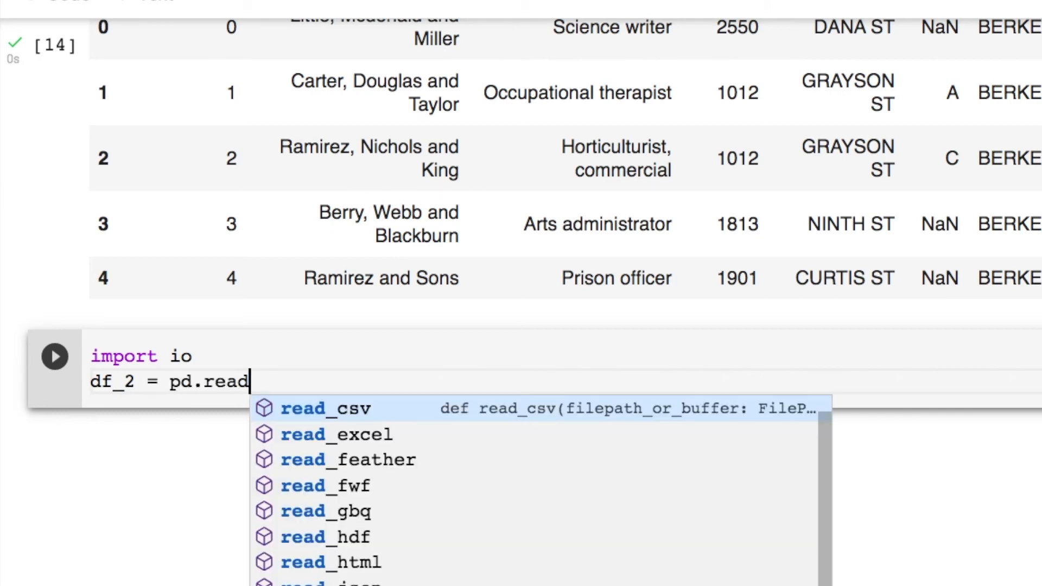
pyautogui.click(326, 408)
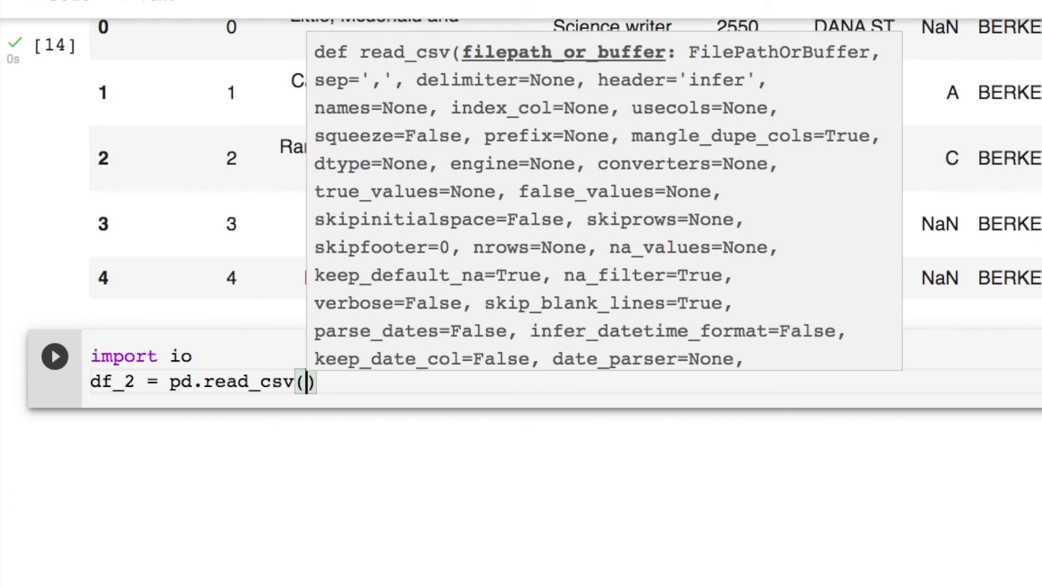
# - Pass io.BytesIO(upload_file['berkeley_business.csv']) to read_csv and call df_2.head()
pyautogui.write('io.')
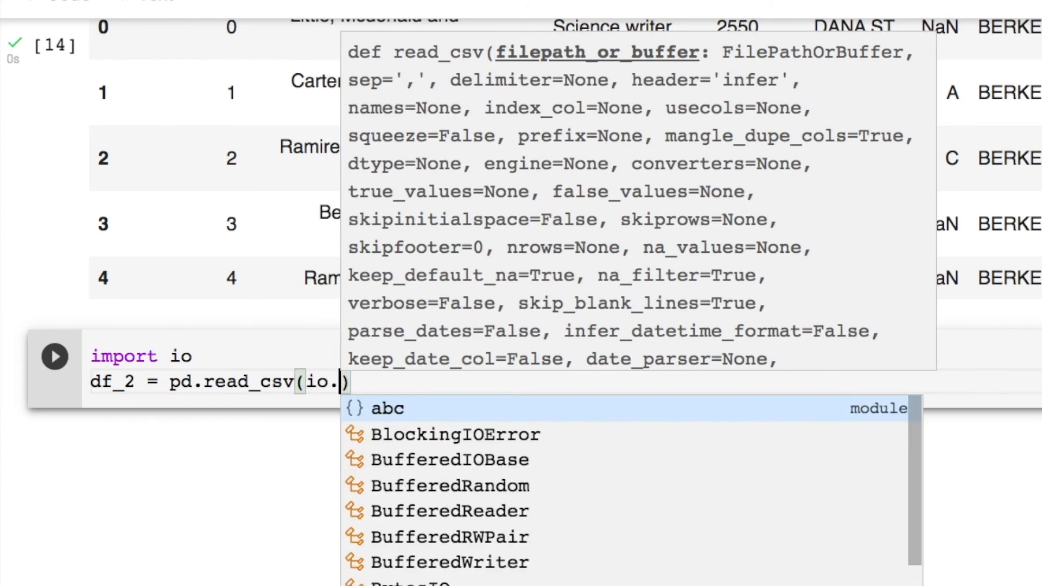
pyautogui.write("BytesIO(upload_file['berkeley_business.csv")
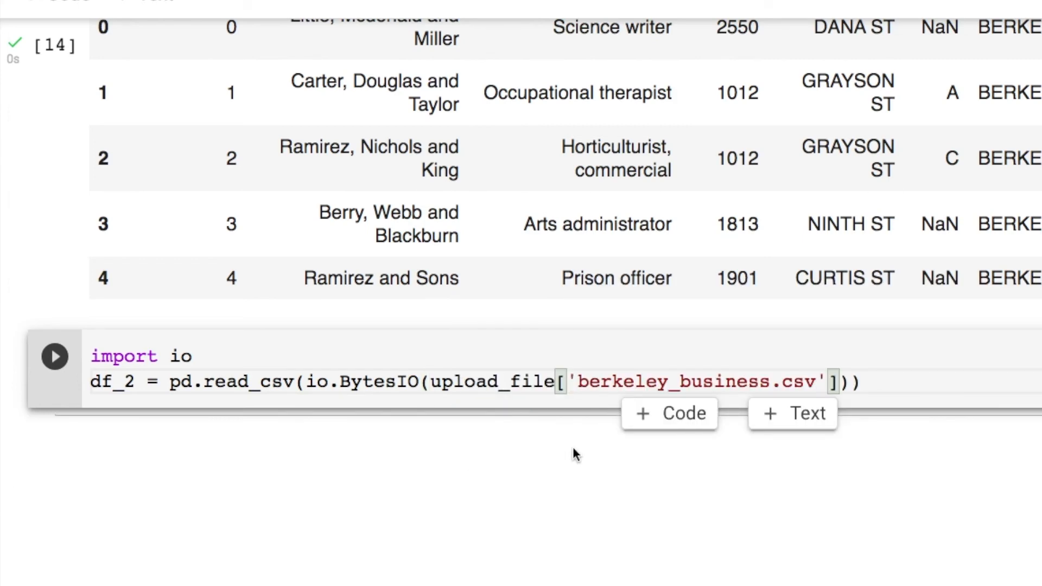
pyautogui.write('df')
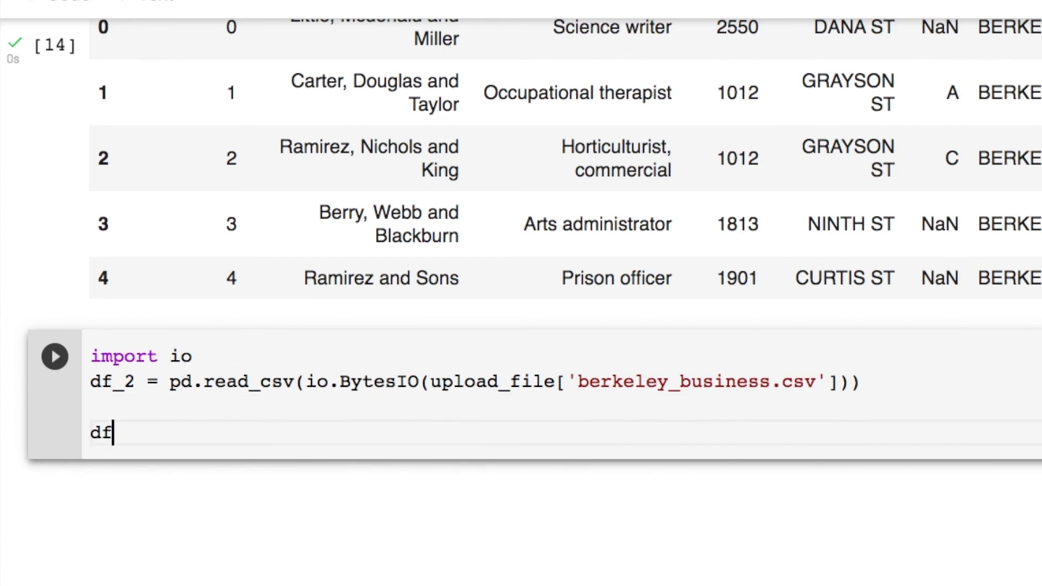
pyautogui.write('_2.head()')
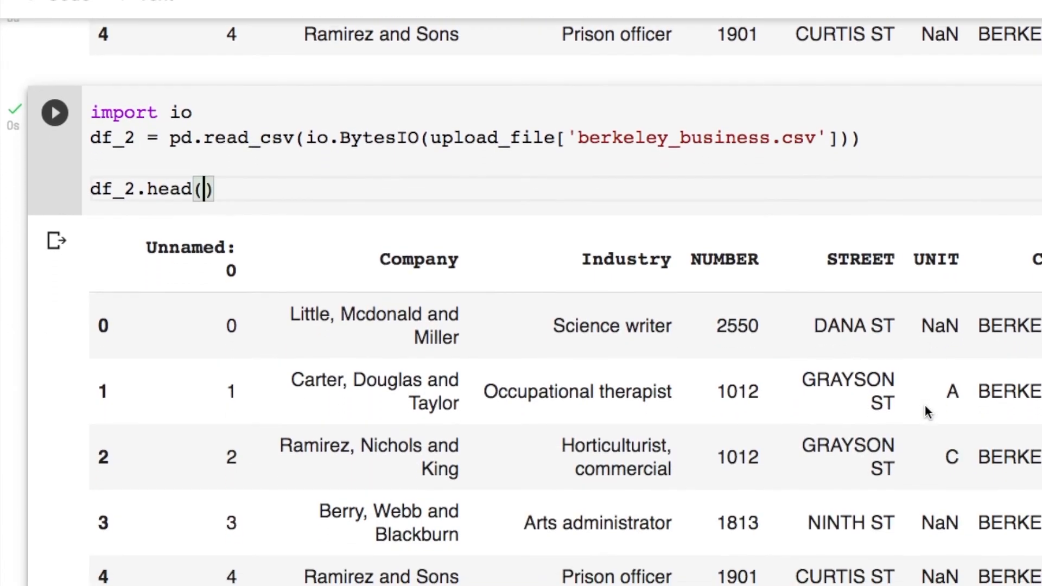
pyautogui.scroll(3)
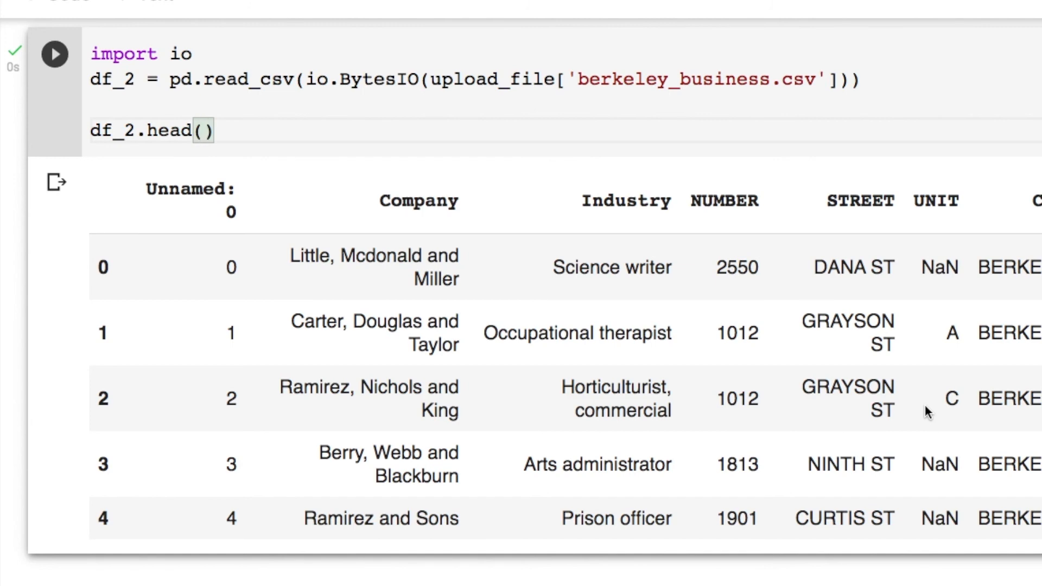
pyautogui.click(203, 130)
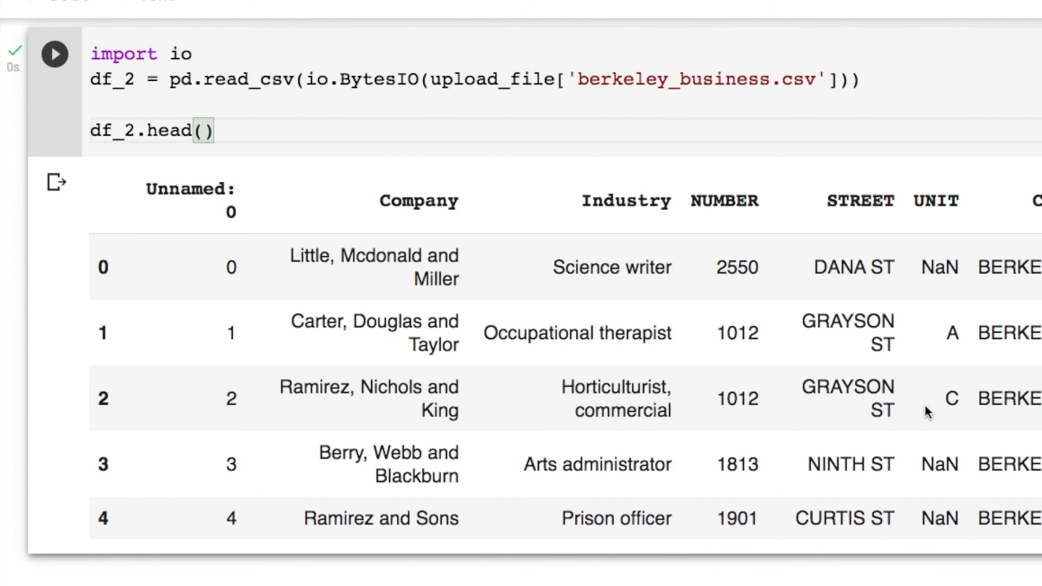
pyautogui.click(204, 130)
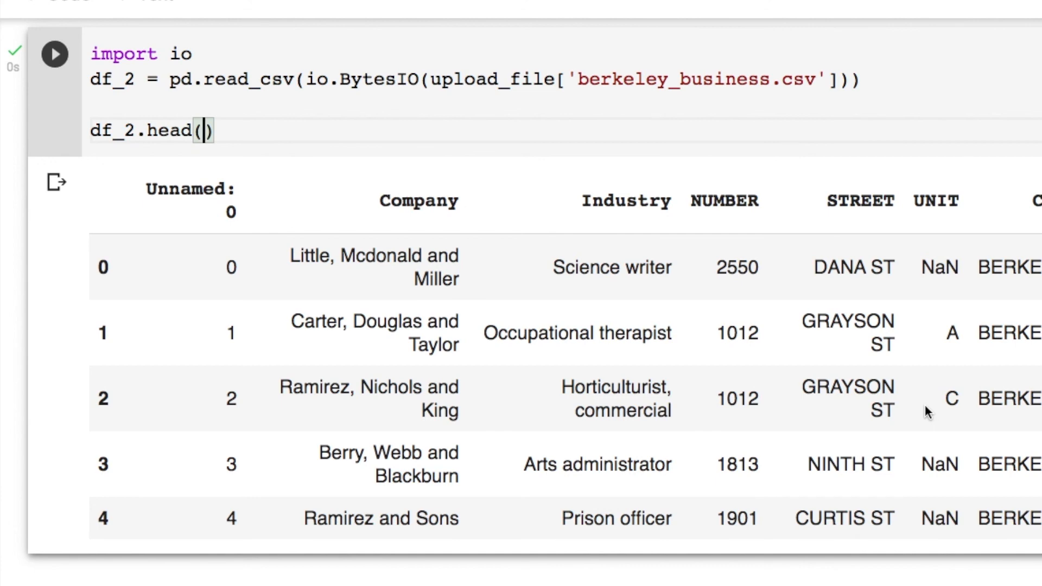